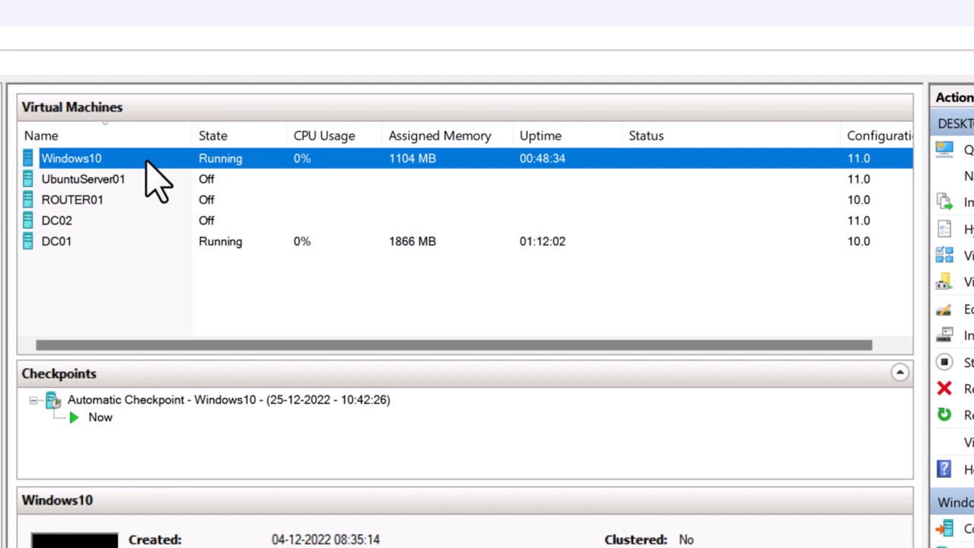
# Step: Inspect the Windows10 VM's second hard drive: a differencing disk with 100 GB maximum size
pyautogui.rightClick(72, 158)
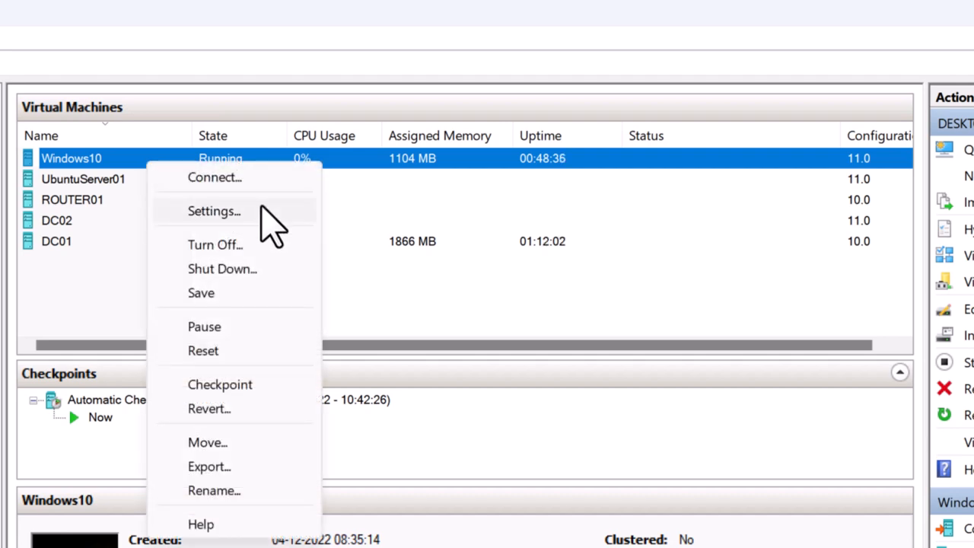
pyautogui.click(213, 210)
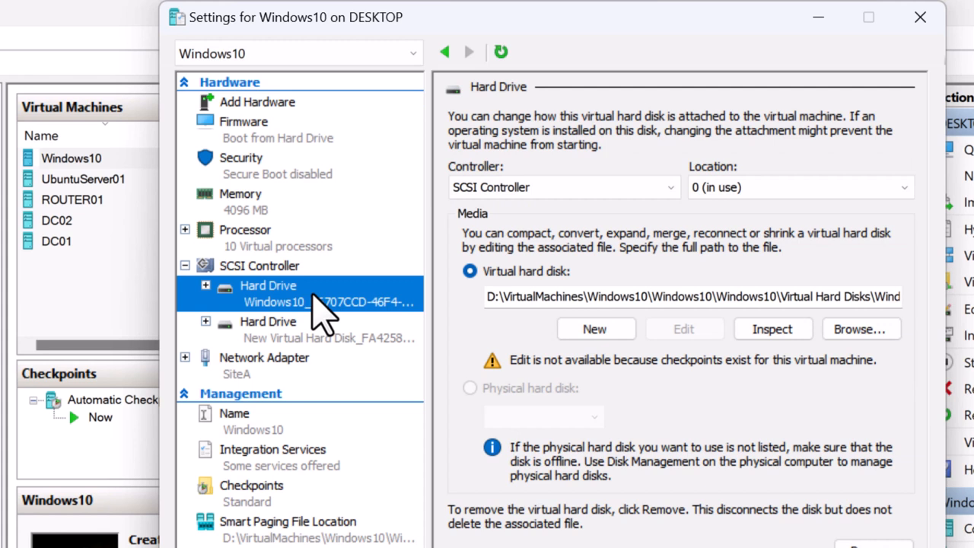
pyautogui.moveTo(426, 305)
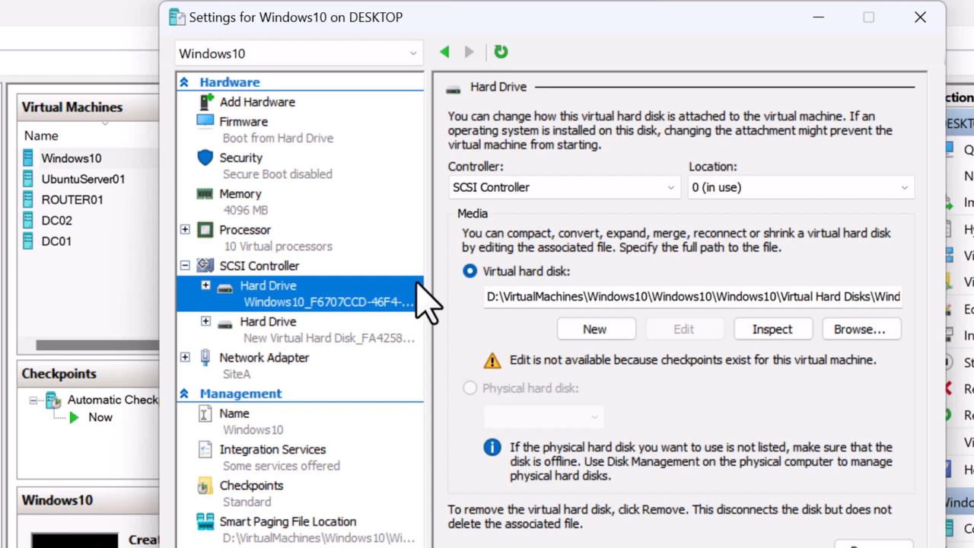
pyautogui.moveTo(423, 307)
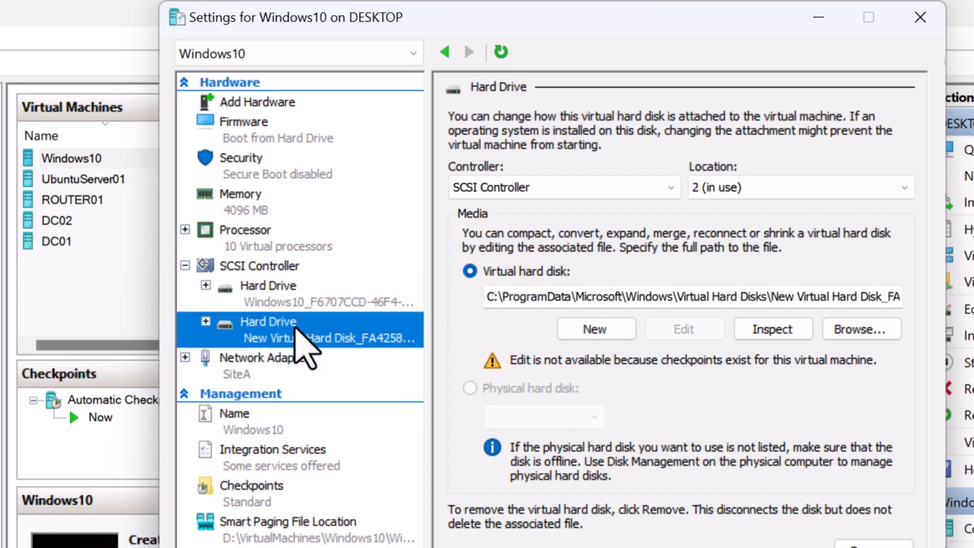
pyautogui.click(772, 329)
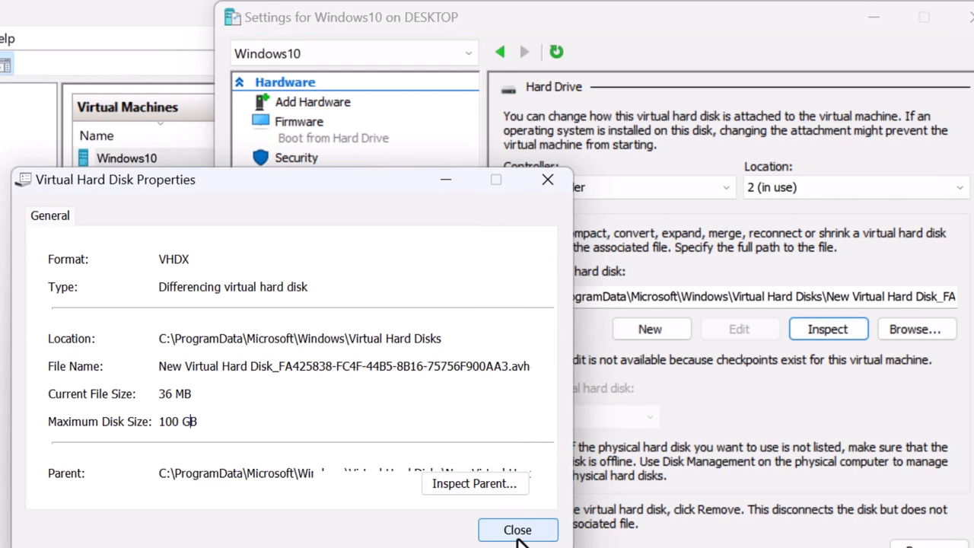
pyautogui.click(517, 530)
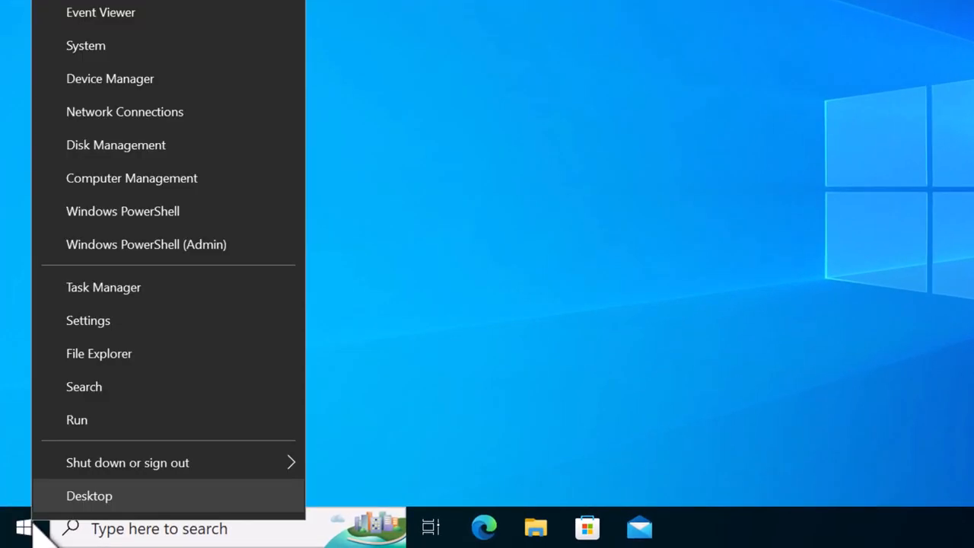
# Step: Launch Disk Management in the guest to view Disk 1's 99.98 GB Data (D:) volume
pyautogui.click(89, 496)
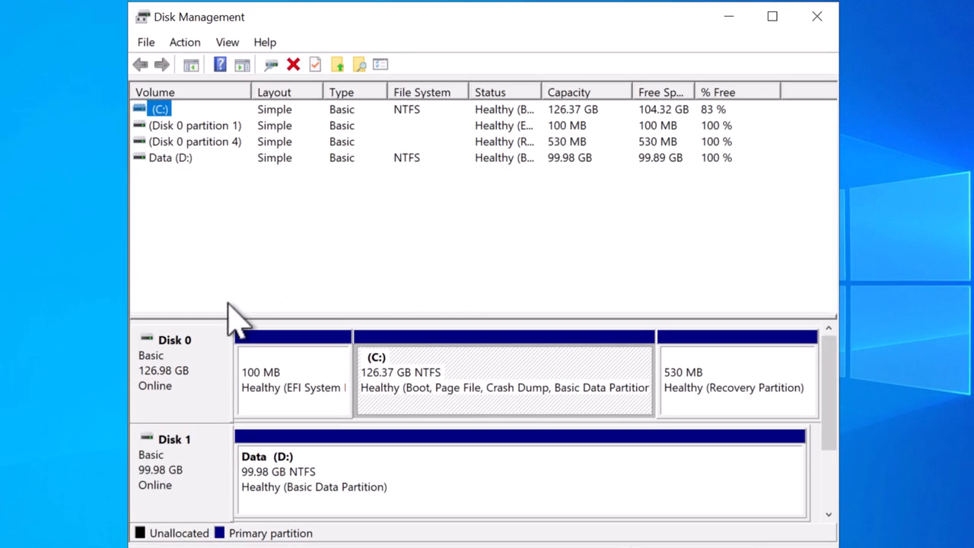
pyautogui.moveTo(206, 373)
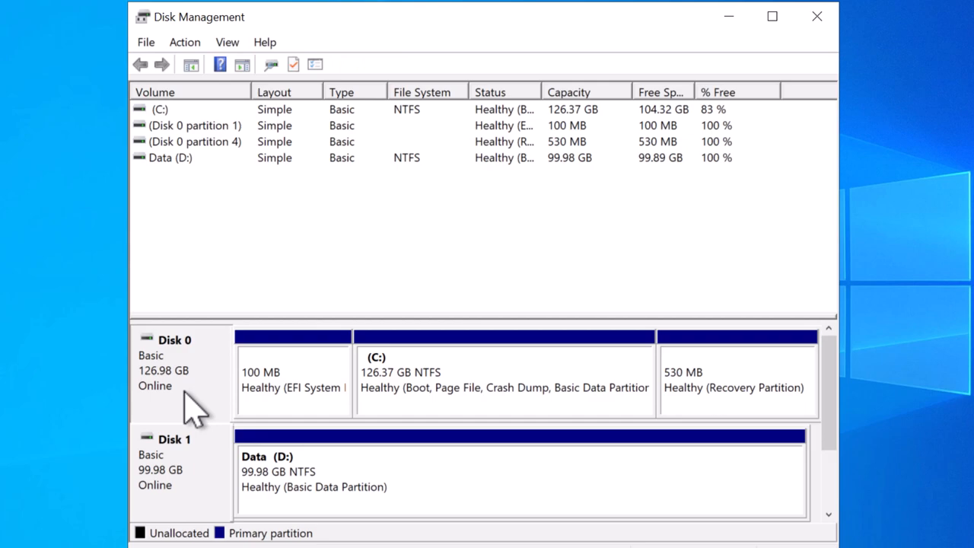
pyautogui.moveTo(213, 495)
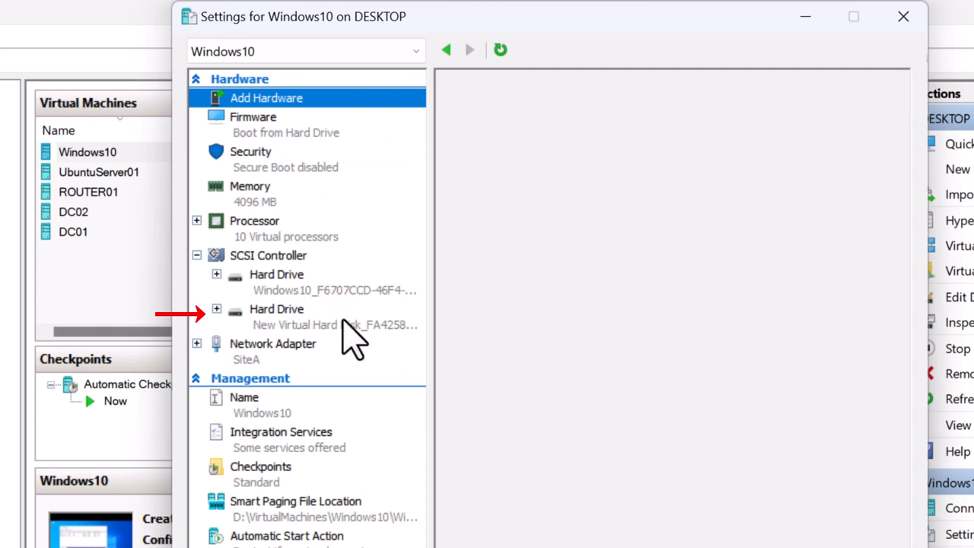
# Step: Check the second hard drive in Windows10's settings, where Edit is disabled due to checkpoints
pyautogui.click(304, 316)
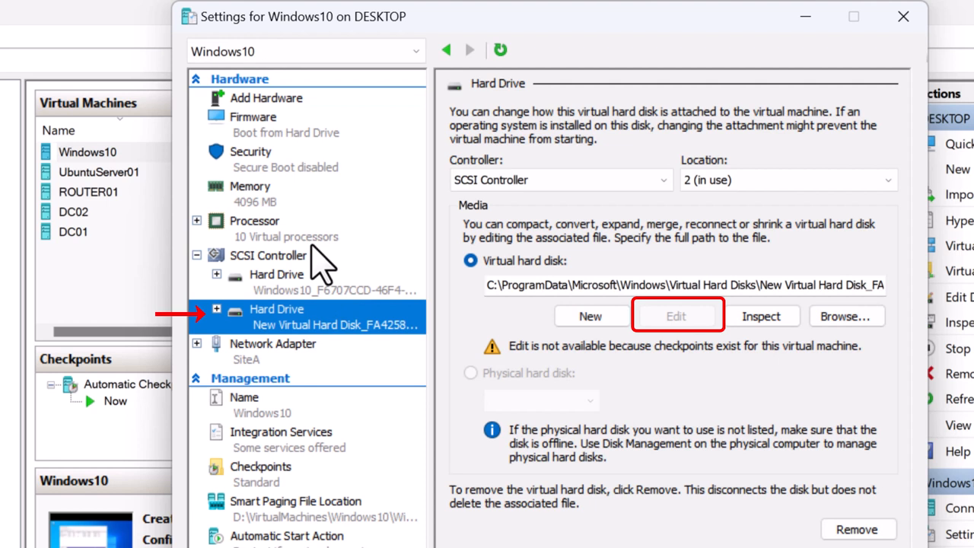
pyautogui.moveTo(668, 338)
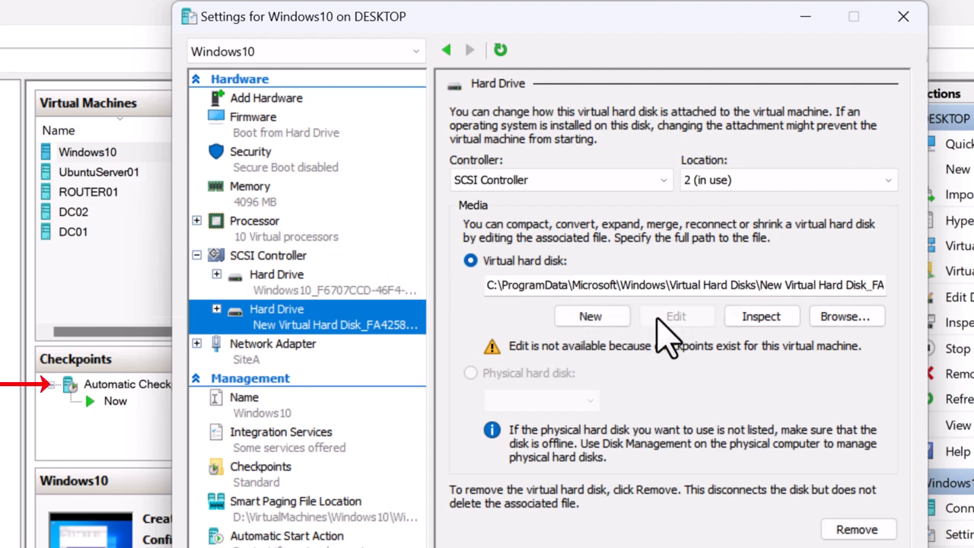
pyautogui.moveTo(175, 472)
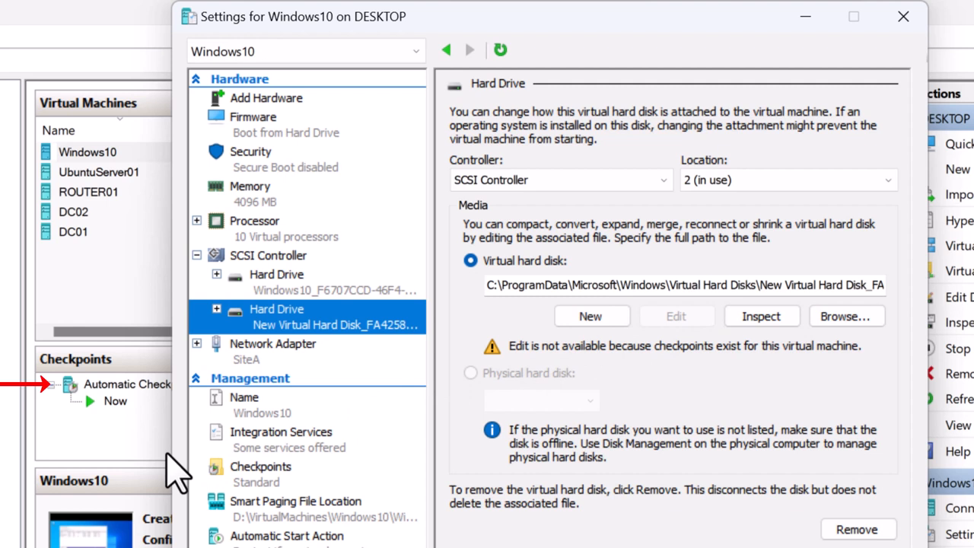
pyautogui.moveTo(137, 426)
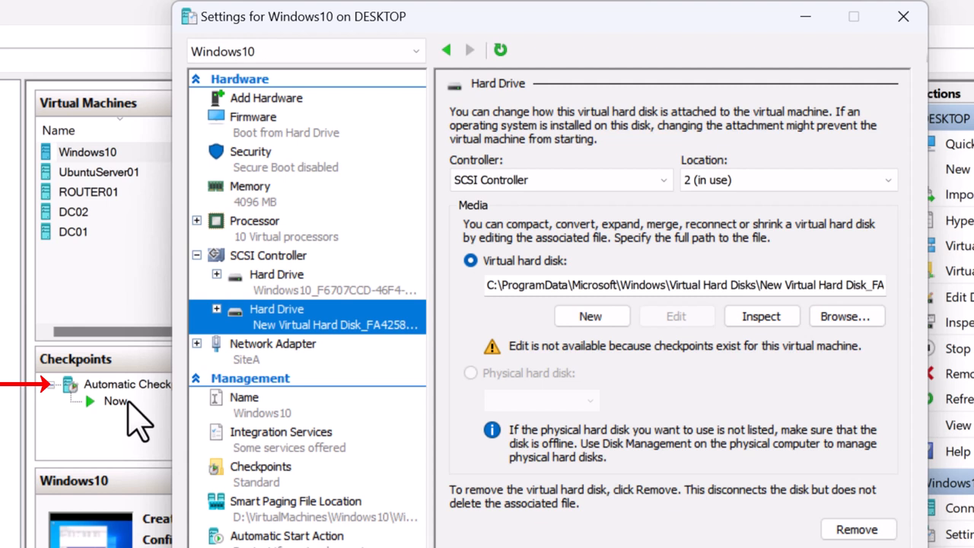
pyautogui.moveTo(205, 423)
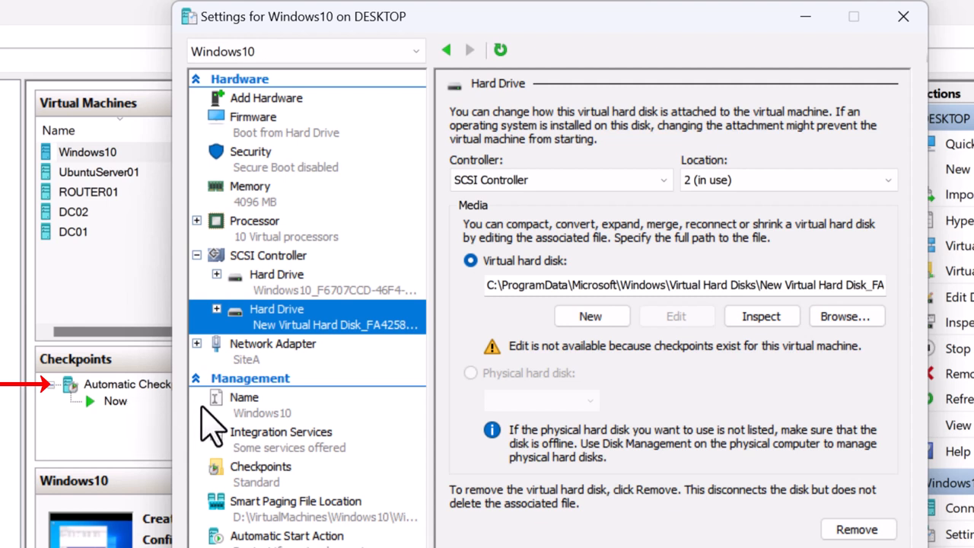
pyautogui.moveTo(521, 259)
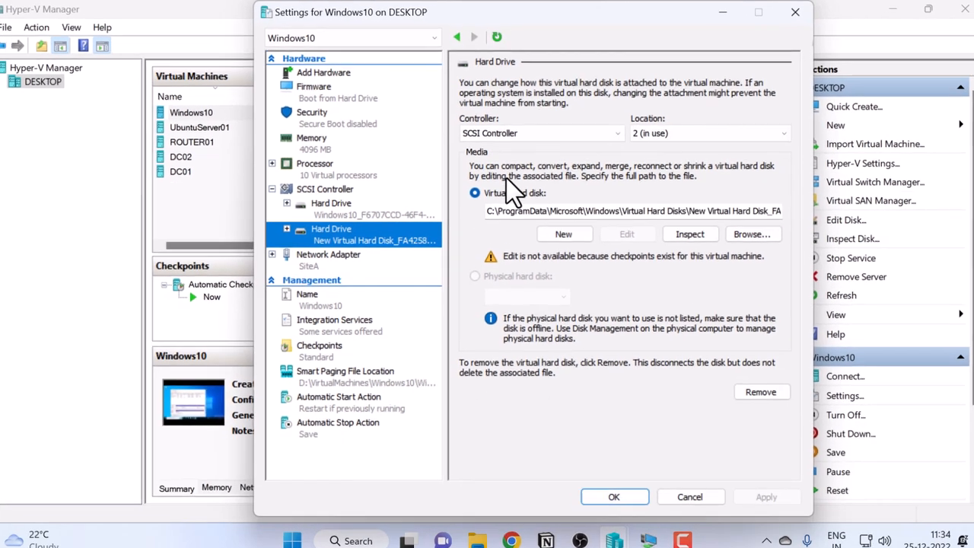
pyautogui.click(690, 496)
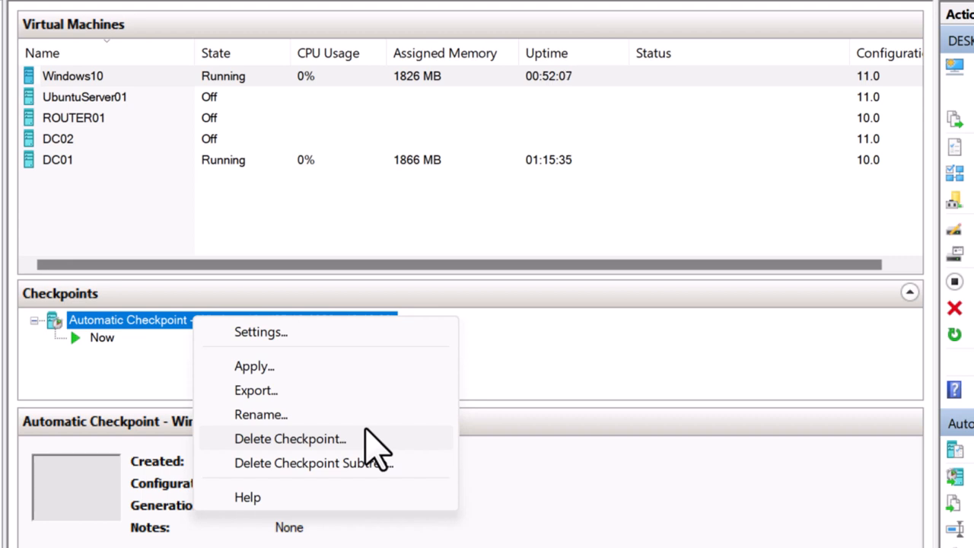
pyautogui.moveTo(327, 371)
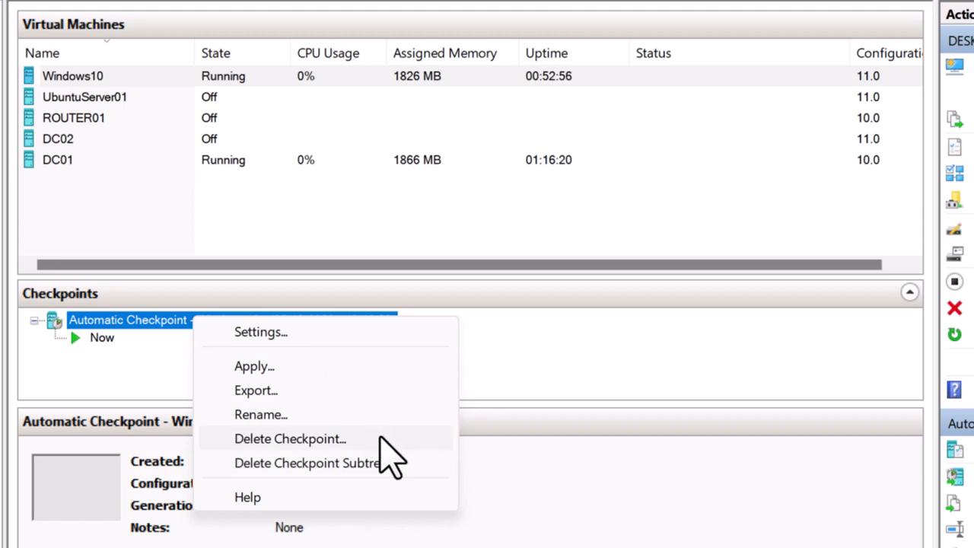
# Step: Delete the Windows10 VM's Automatic Checkpoint and confirm, starting the merge
pyautogui.click(290, 439)
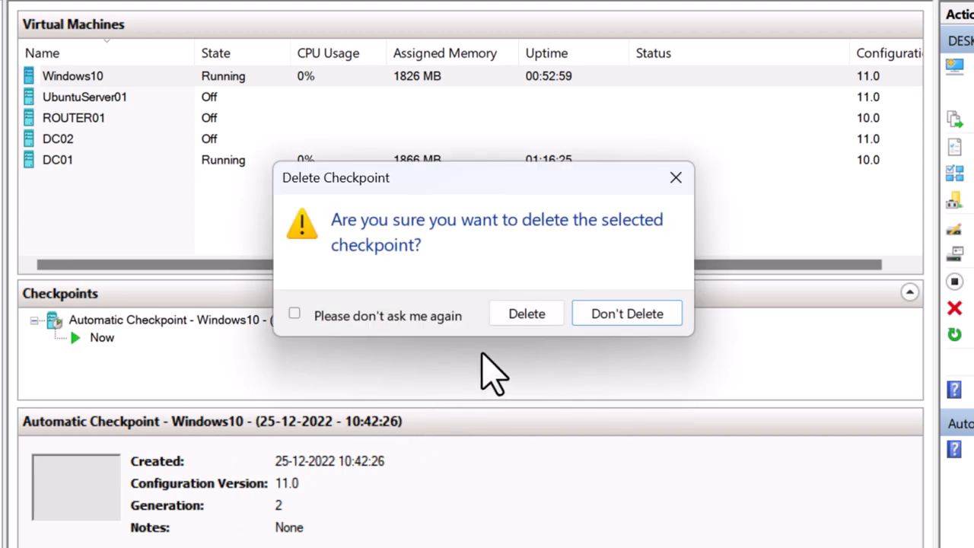
pyautogui.click(527, 314)
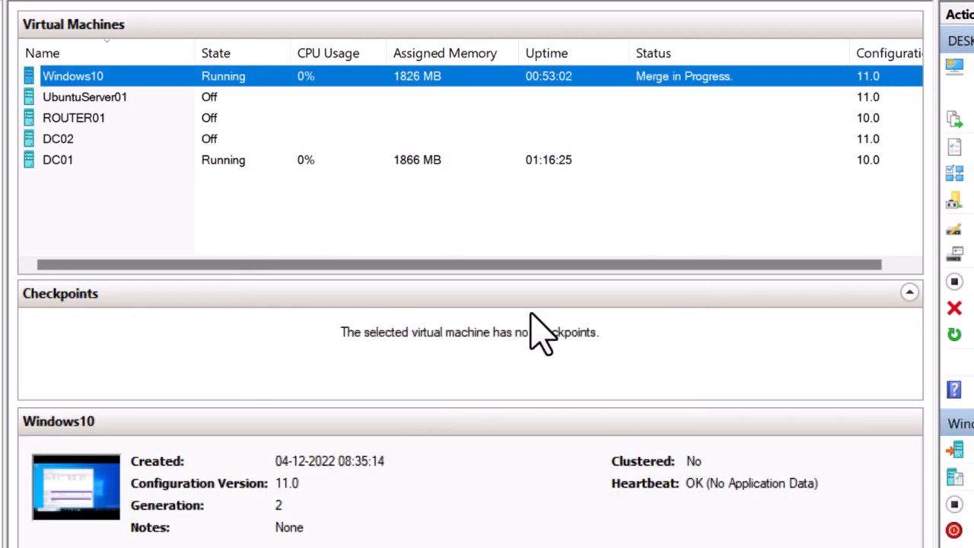
pyautogui.moveTo(669, 99)
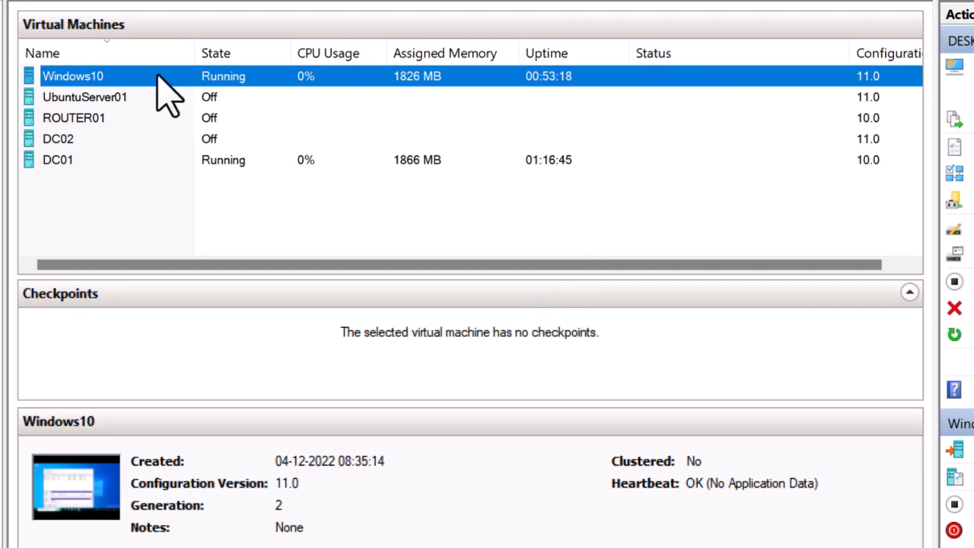
# Step: Launch the Edit Virtual Hard Disk Wizard for Windows10's second hard drive
pyautogui.doubleClick(73, 76)
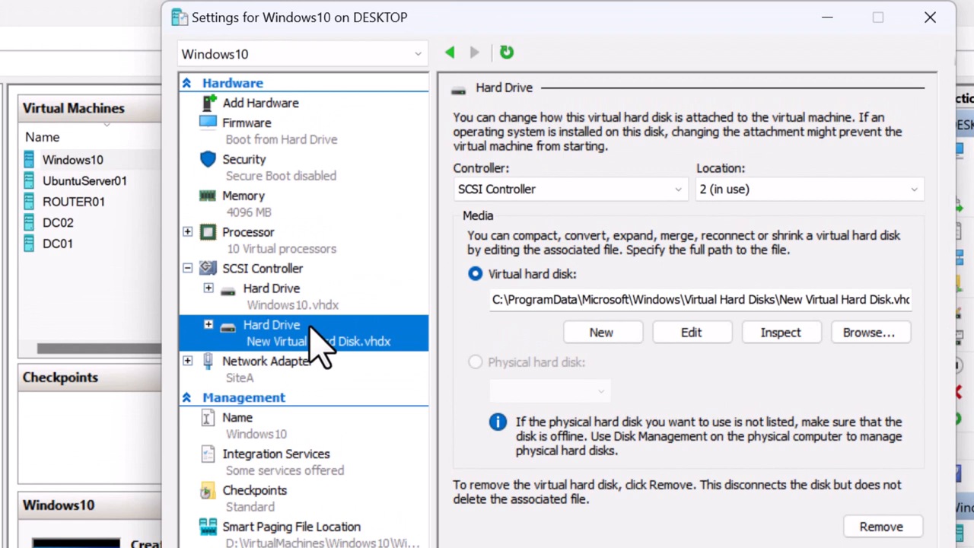
pyautogui.moveTo(334, 351)
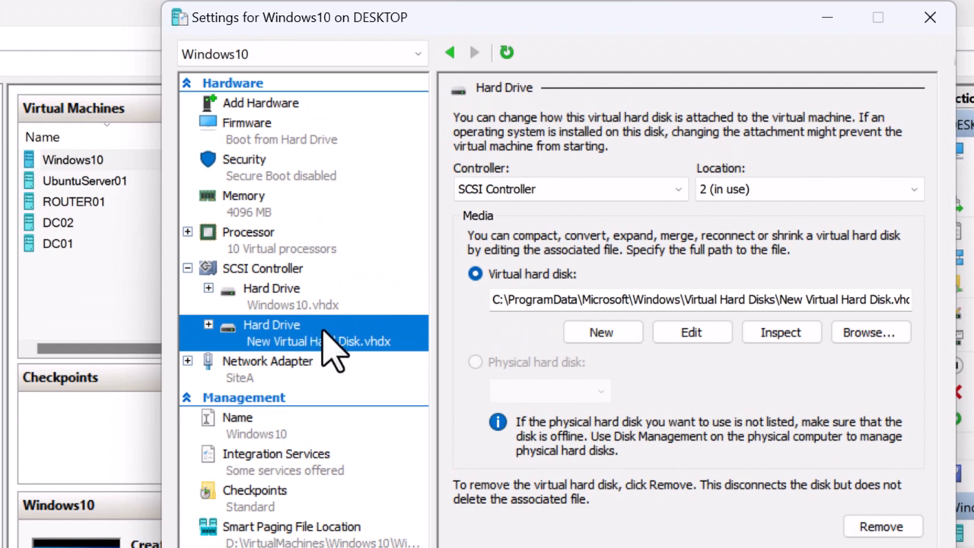
pyautogui.moveTo(327, 358)
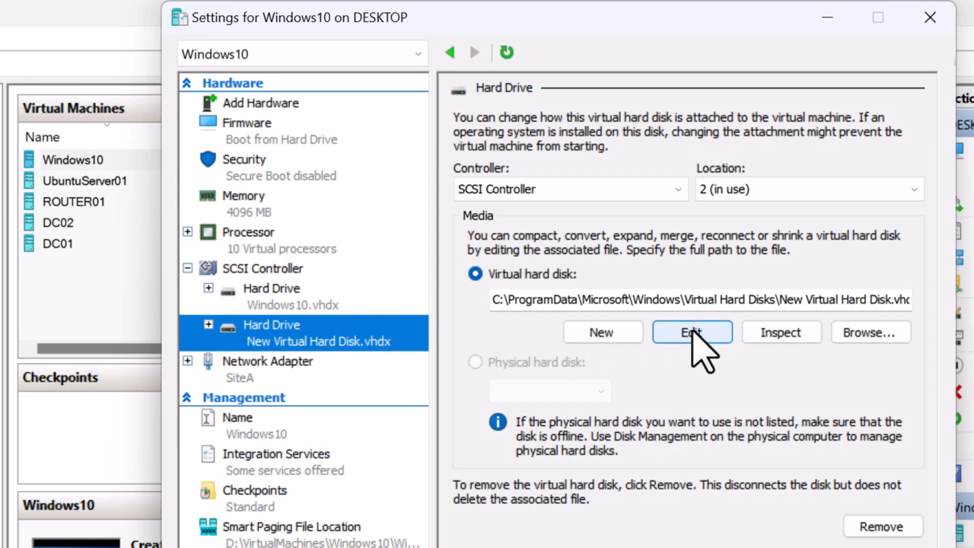
pyautogui.click(691, 332)
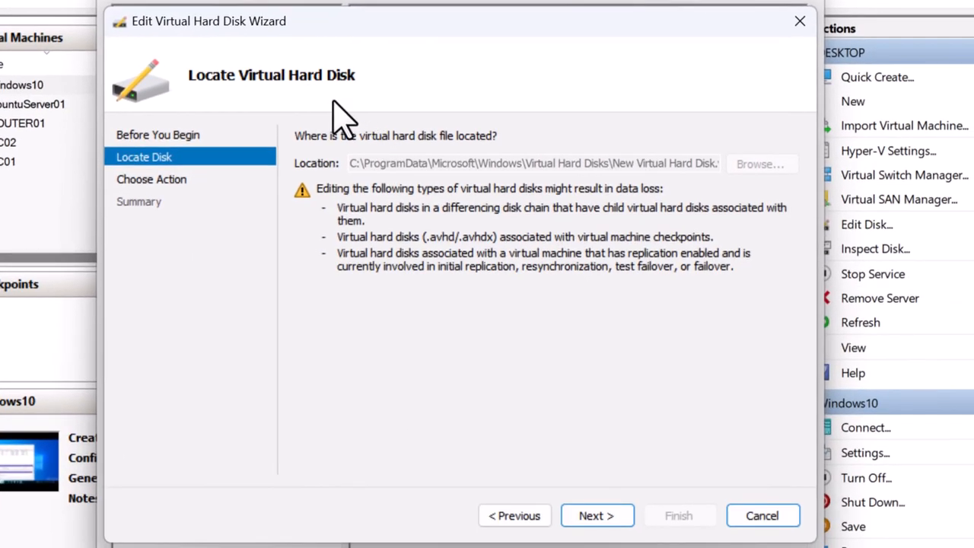
# Step: Choose Expand in the wizard and enter a new size of 150 GB for the 100 GB disk
pyautogui.click(597, 515)
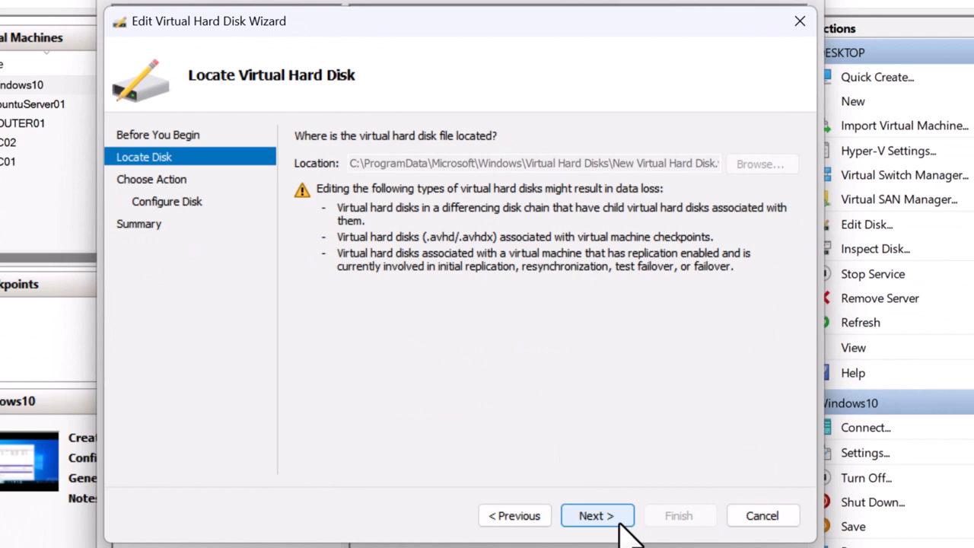
pyautogui.click(596, 515)
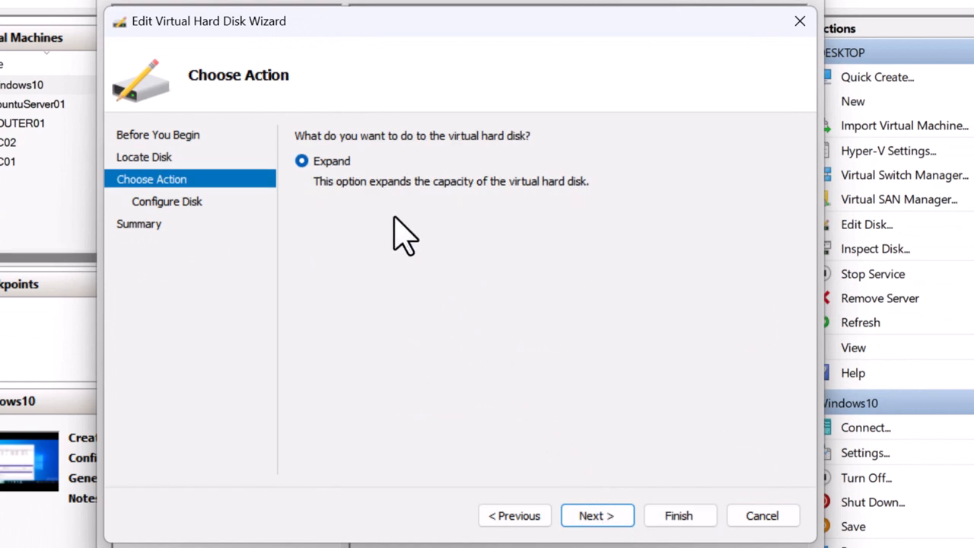
pyautogui.moveTo(368, 185)
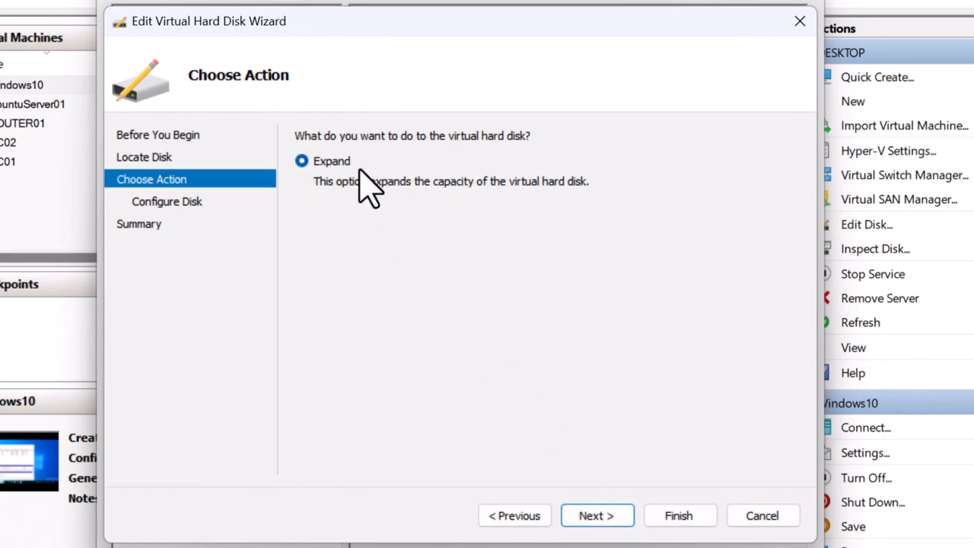
pyautogui.moveTo(388, 171)
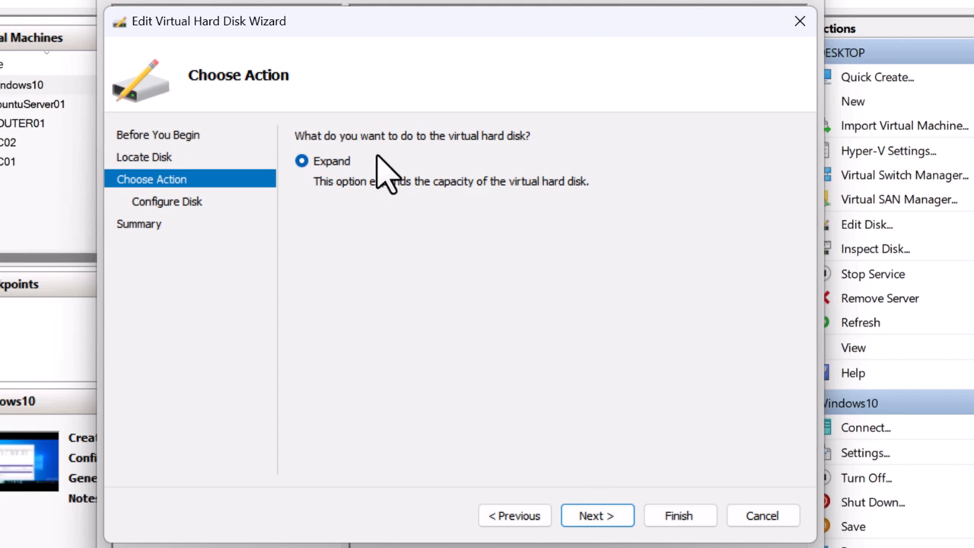
pyautogui.click(597, 515)
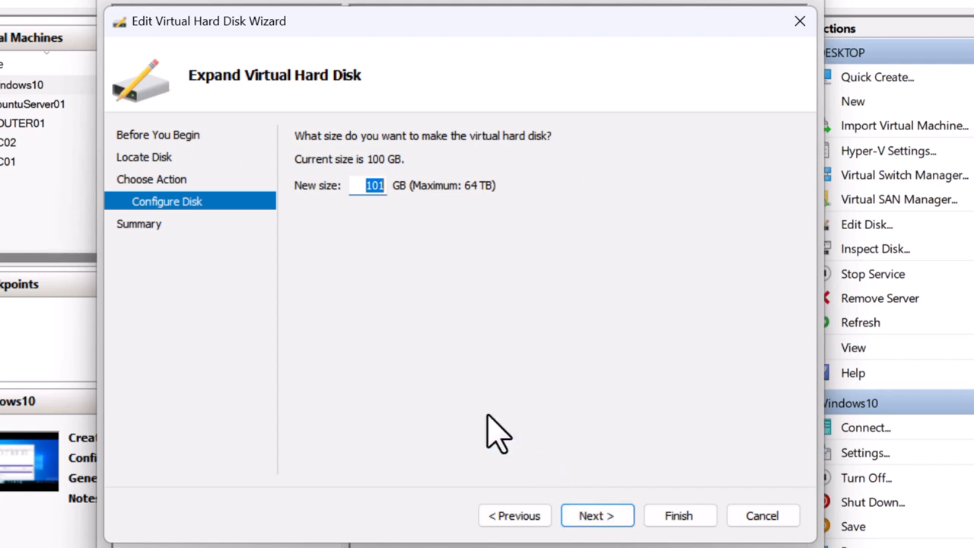
pyautogui.moveTo(480, 419)
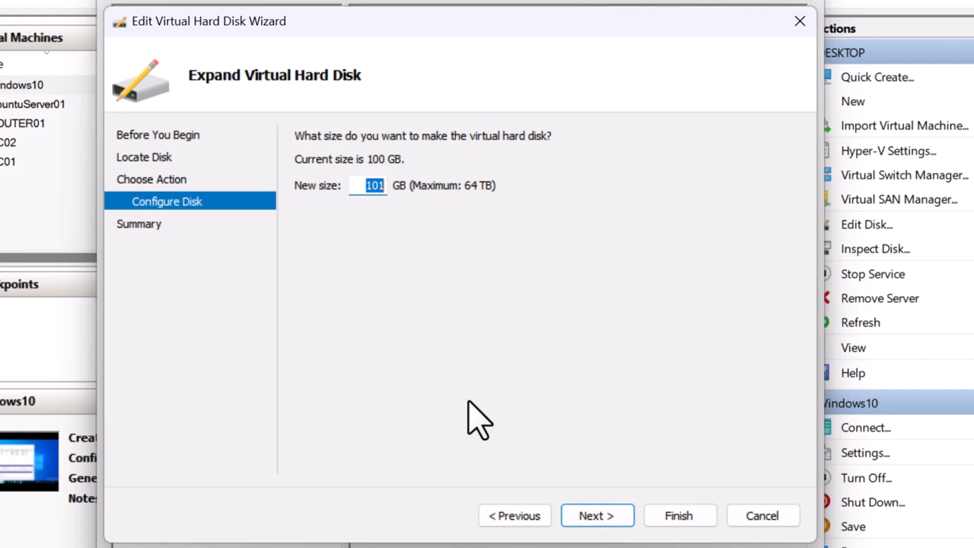
pyautogui.write('1')
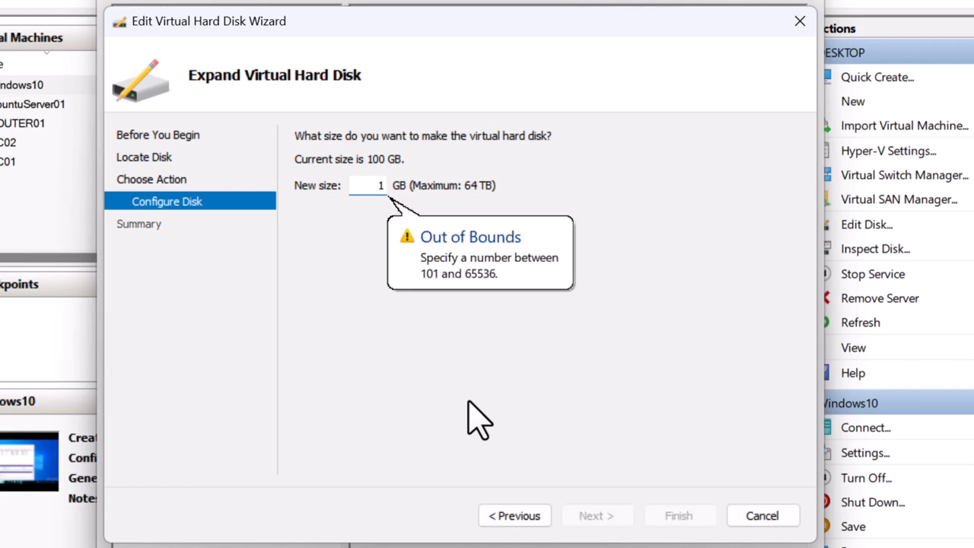
pyautogui.write('50')
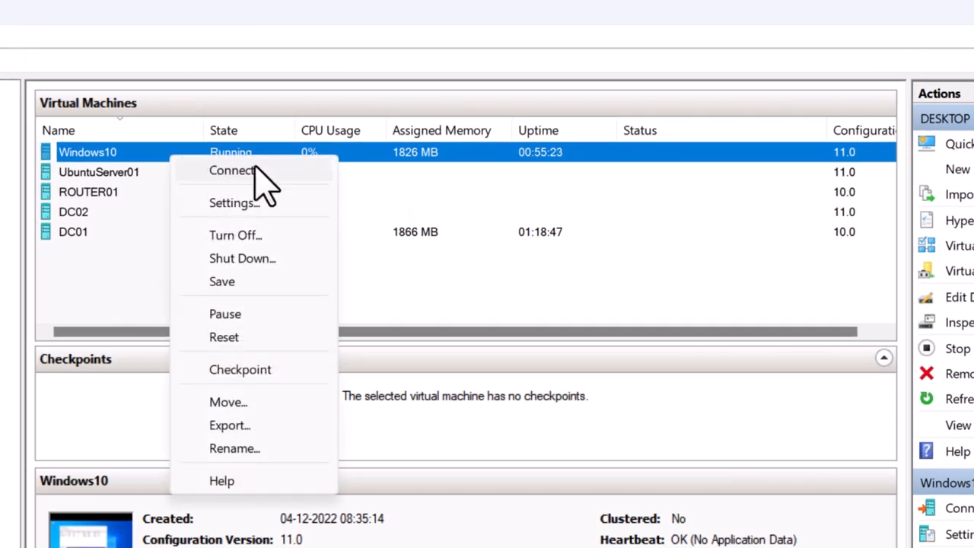
# Step: Connect to the Windows10 VM and rescan disks so Disk 1 shows 50 GB unallocated
pyautogui.click(231, 170)
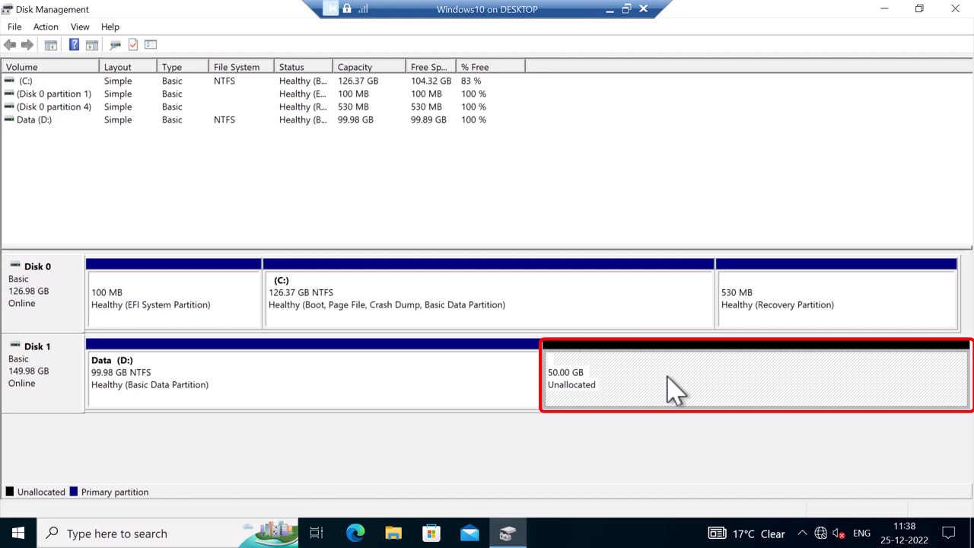
pyautogui.moveTo(18, 399)
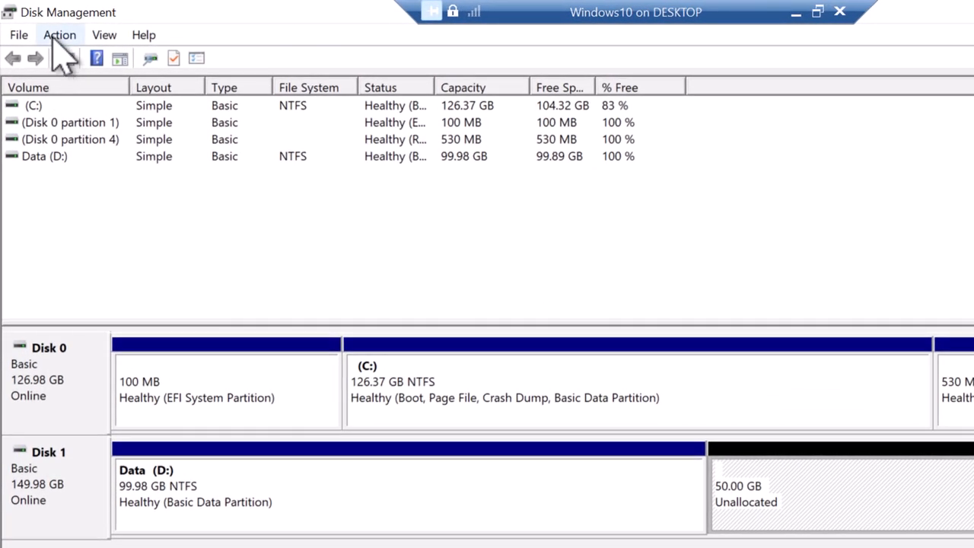
pyautogui.click(59, 34)
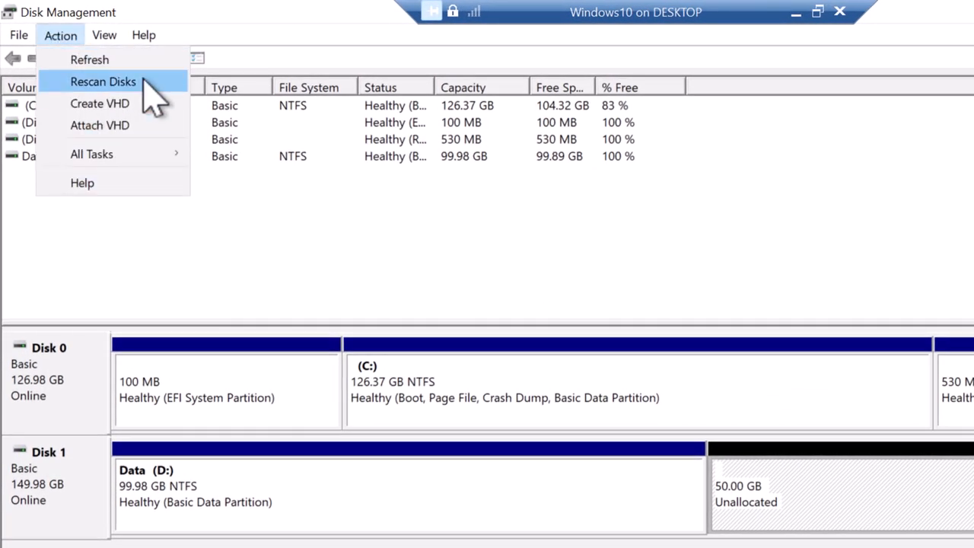
pyautogui.click(103, 82)
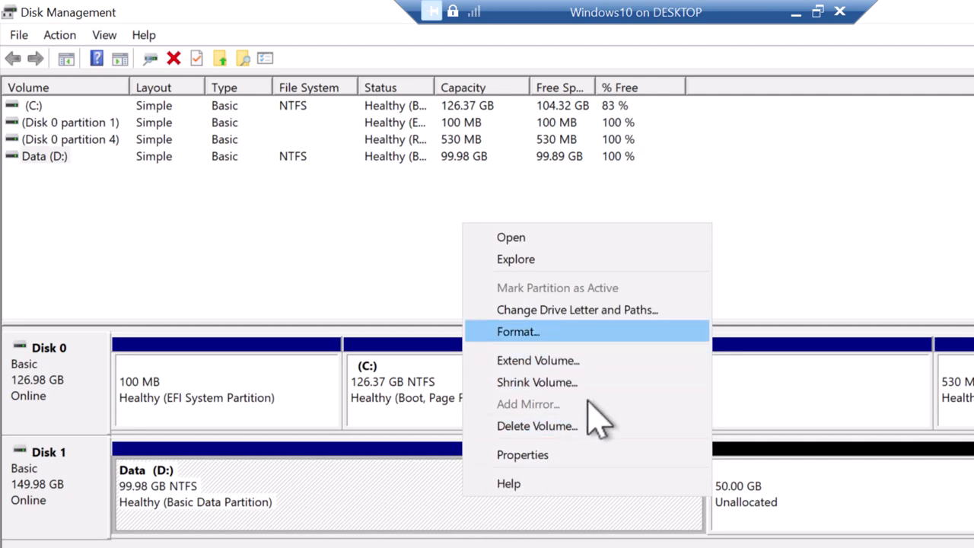
# Step: Extend Data (D:) by 51200 MB so it fills all 149.98 GB of Disk 1
pyautogui.click(537, 359)
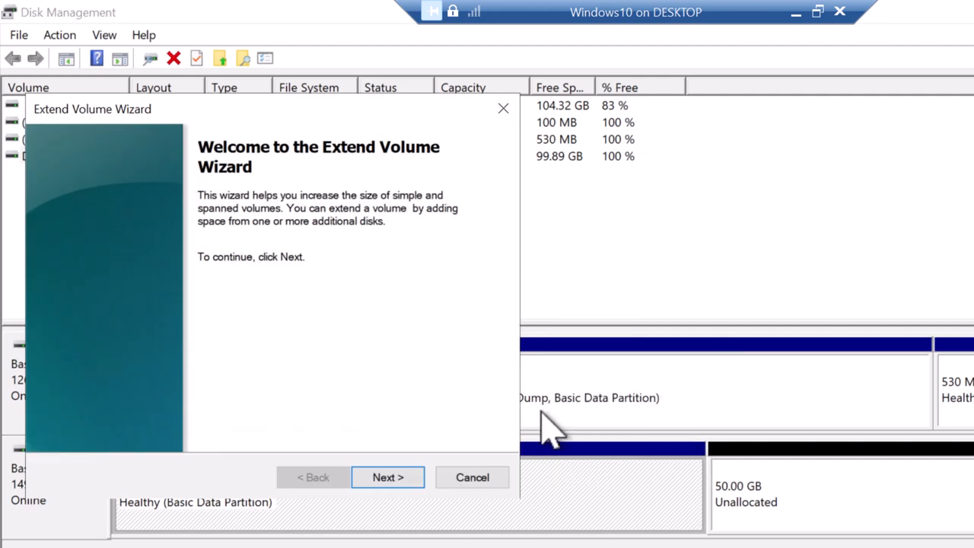
pyautogui.click(387, 478)
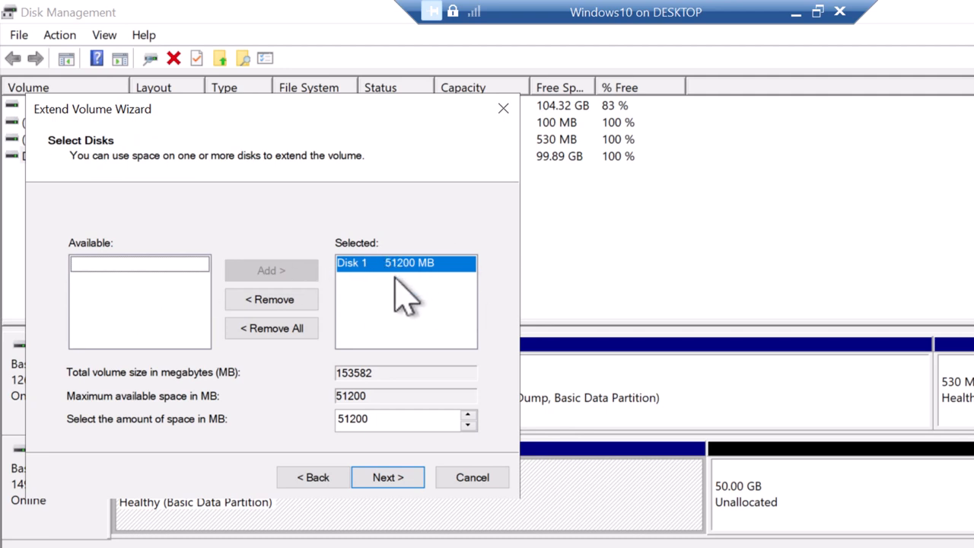
pyautogui.moveTo(445, 286)
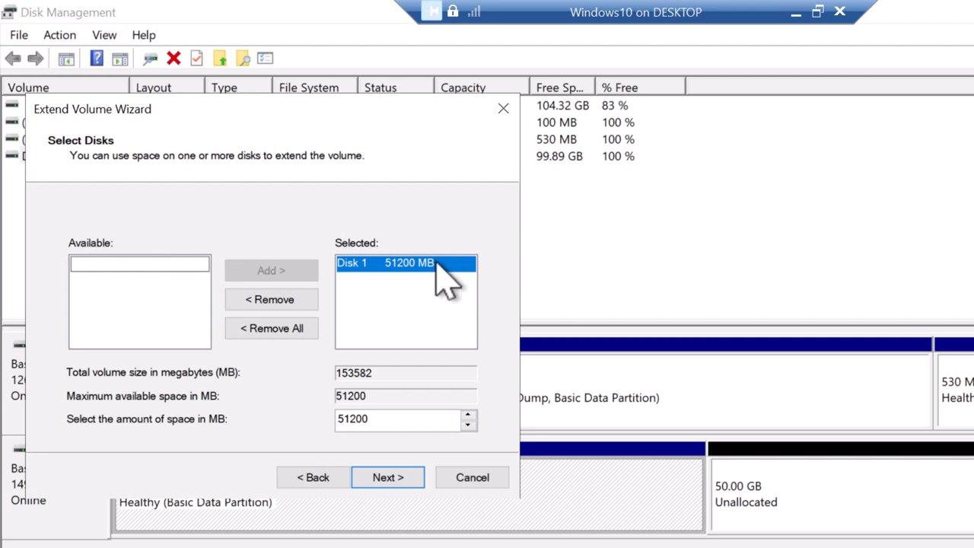
pyautogui.click(399, 418)
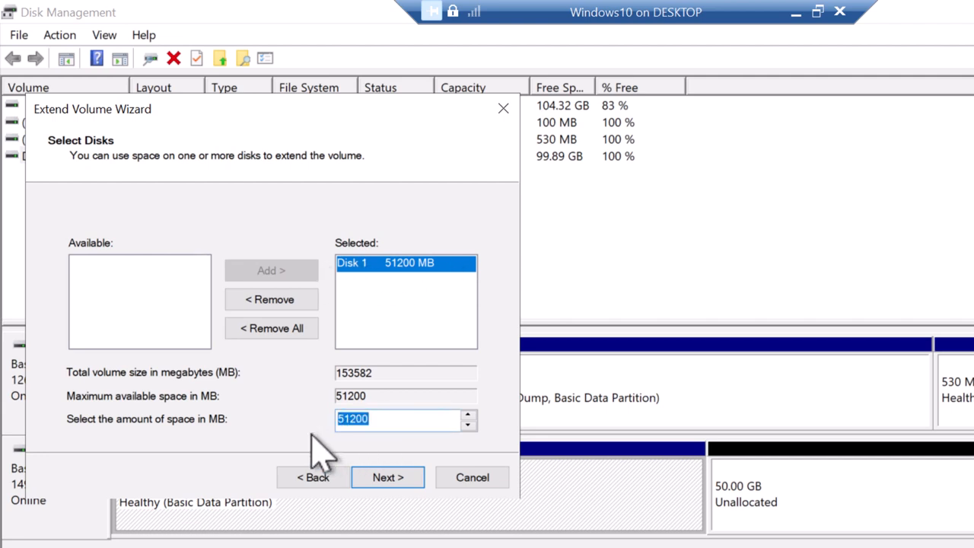
pyautogui.write('10')
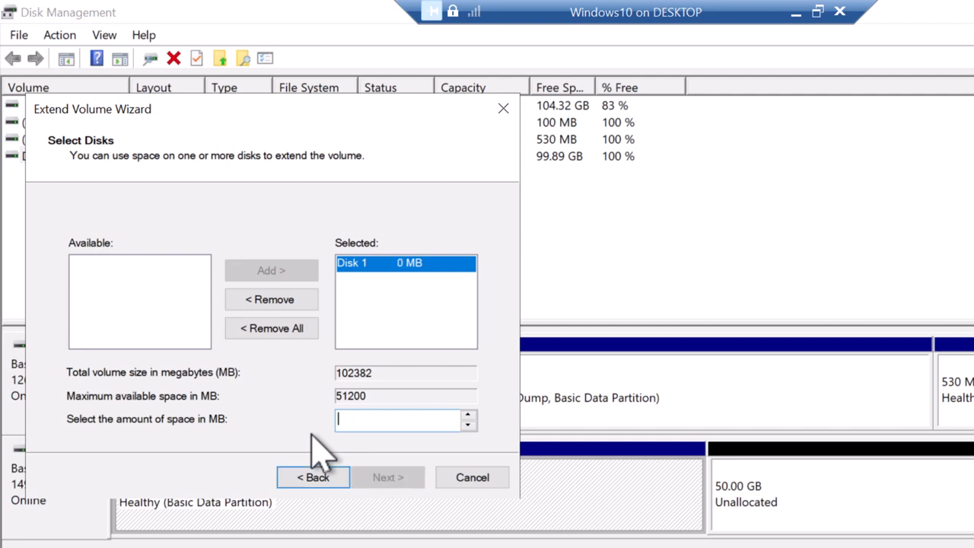
pyautogui.write('51200')
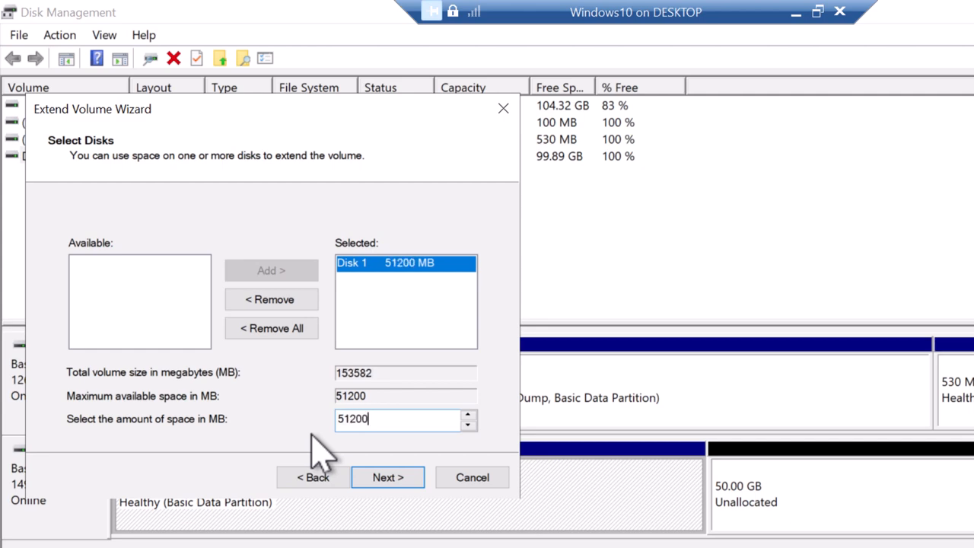
pyautogui.click(387, 478)
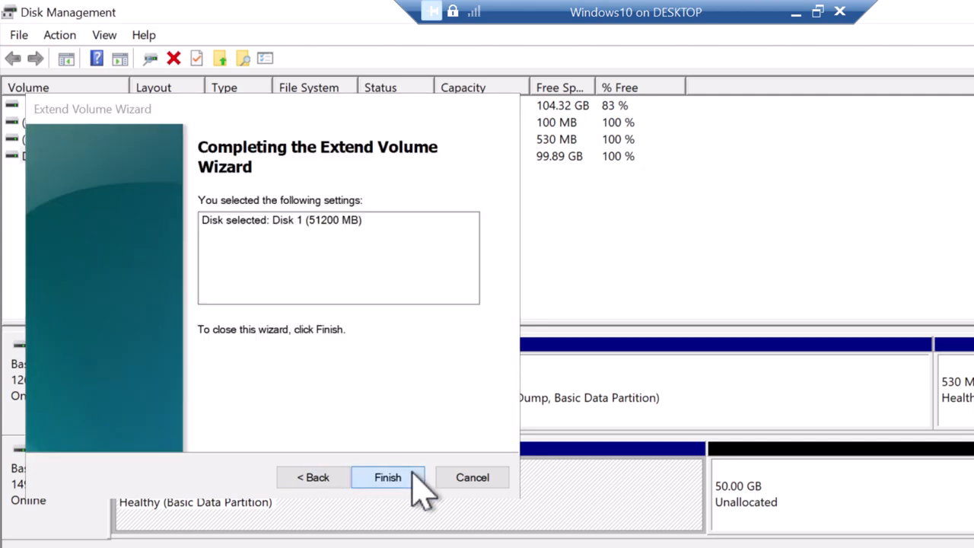
pyautogui.click(387, 478)
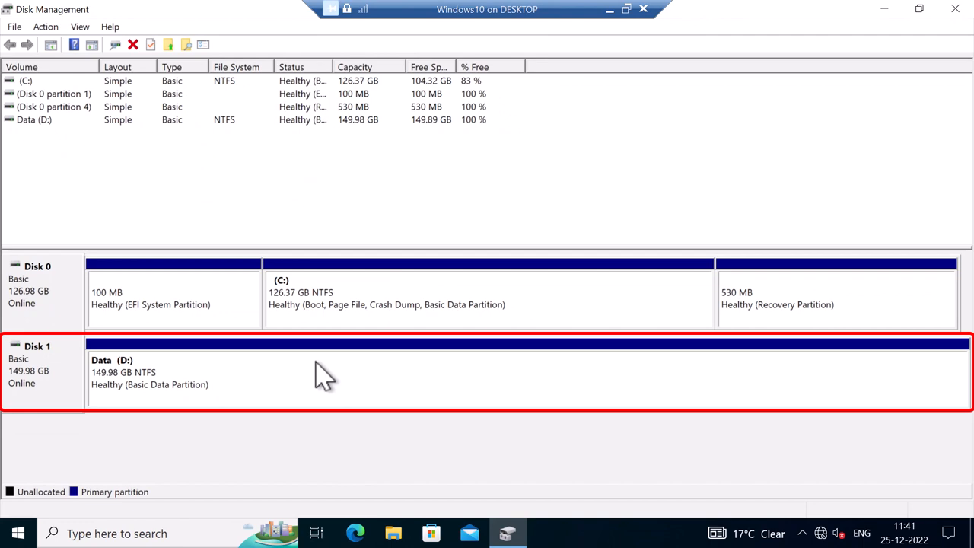
pyautogui.moveTo(169, 393)
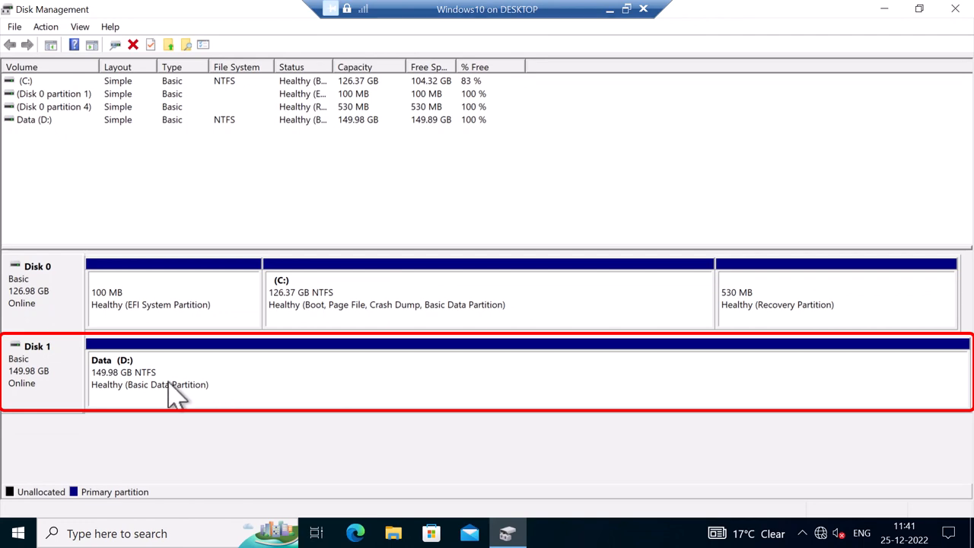